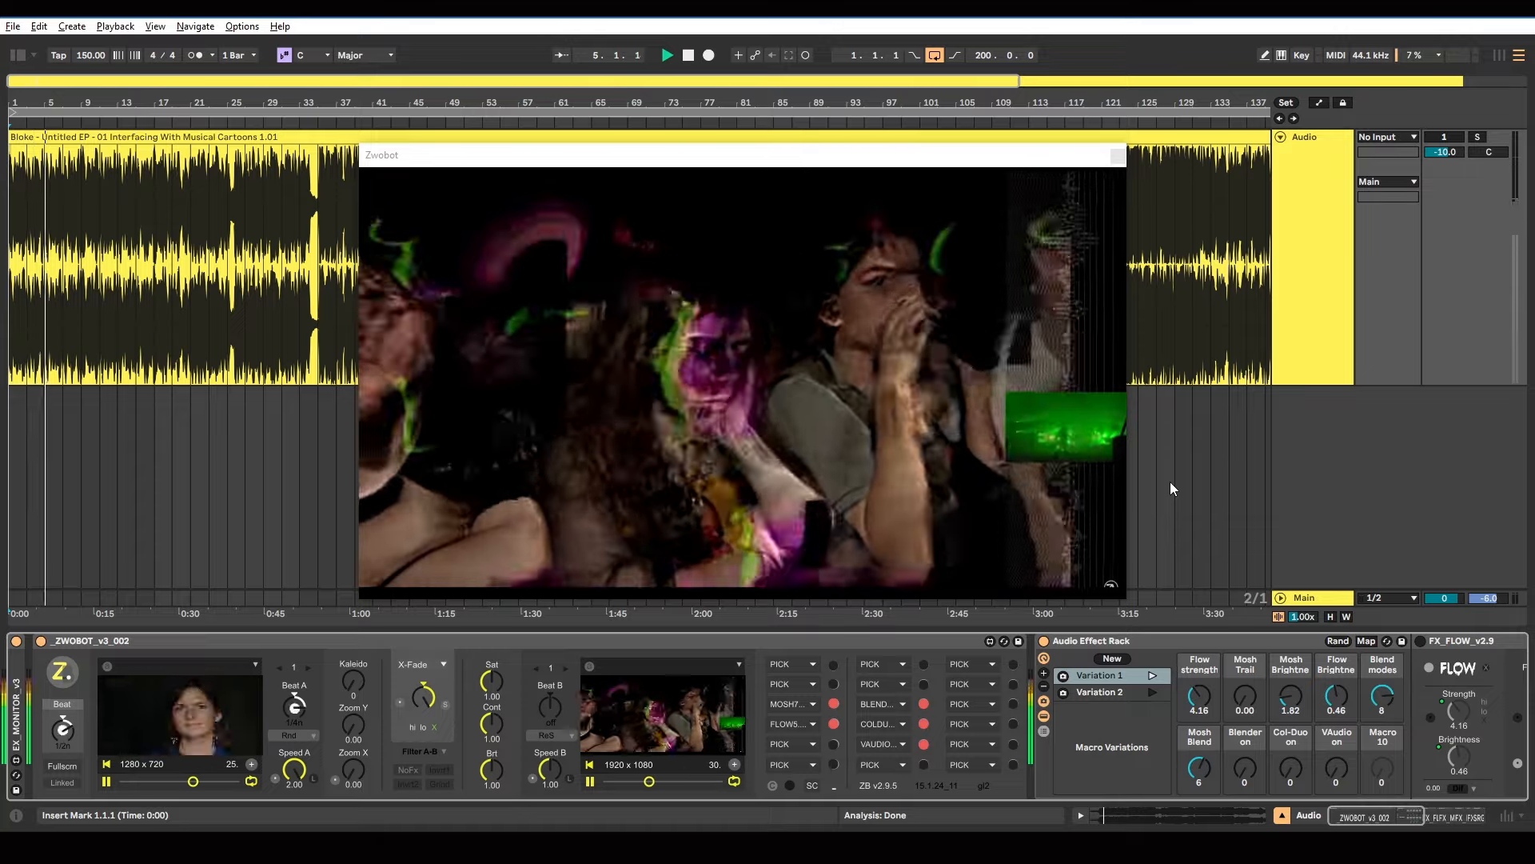
# - Turn Flow Dynamics off in FX_FLOW_v2.9 so the warped face stops animating
pyautogui.click(666, 55)
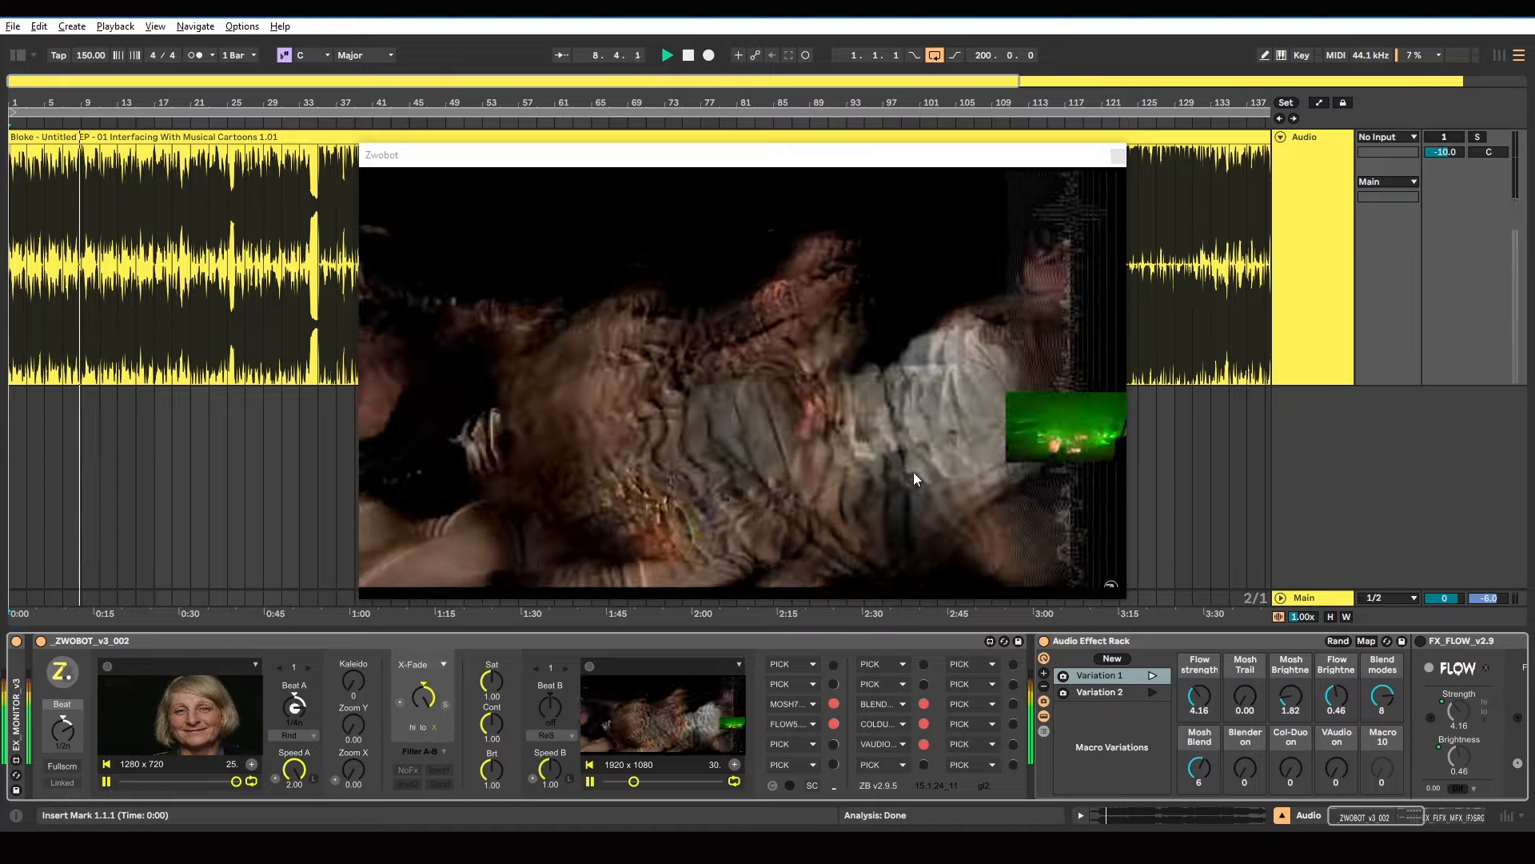
pyautogui.click(667, 55)
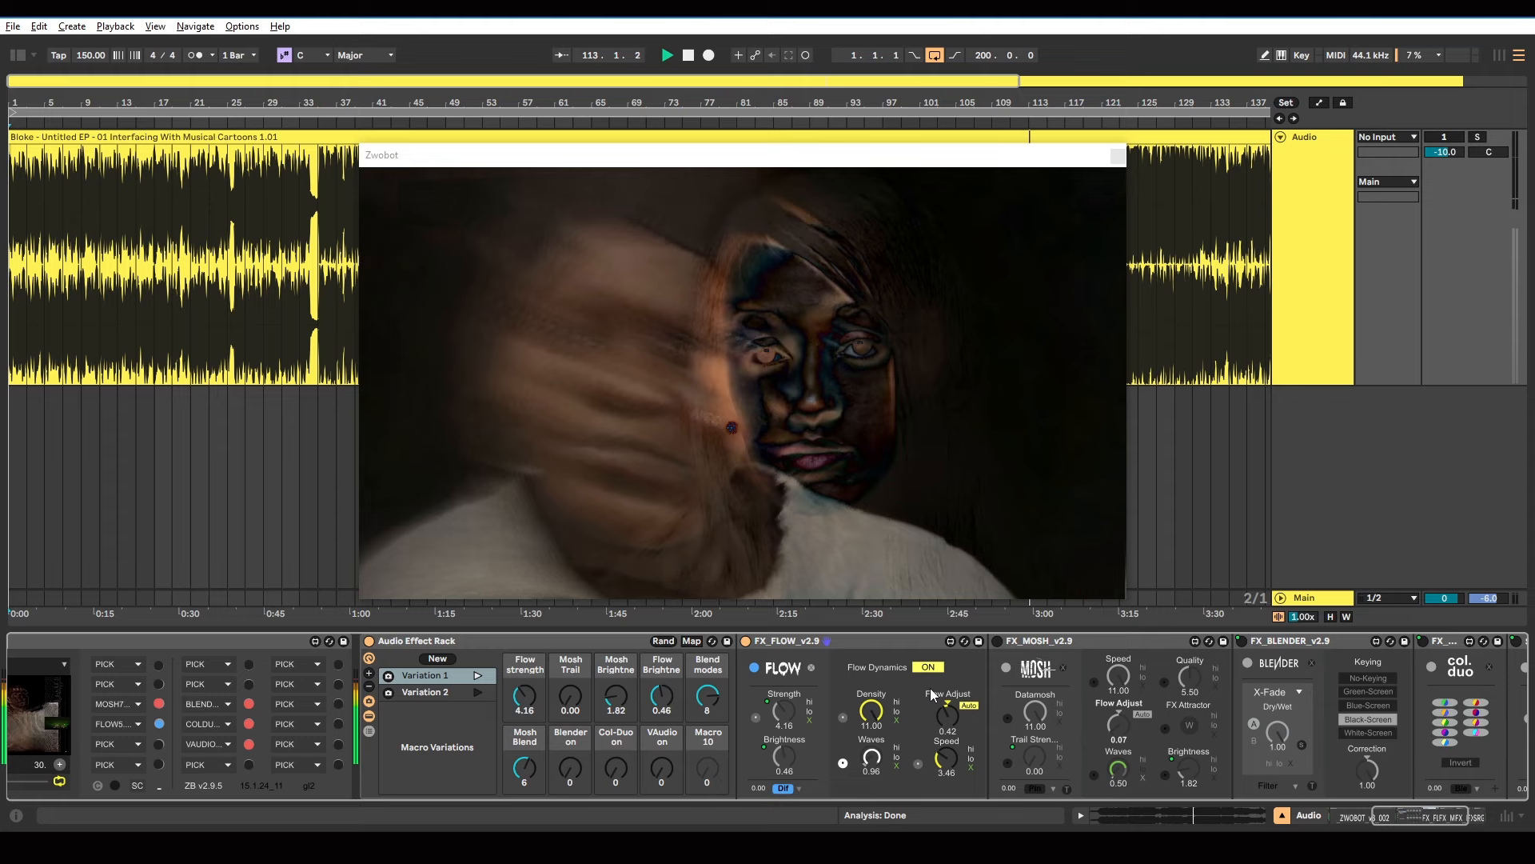
pyautogui.click(928, 667)
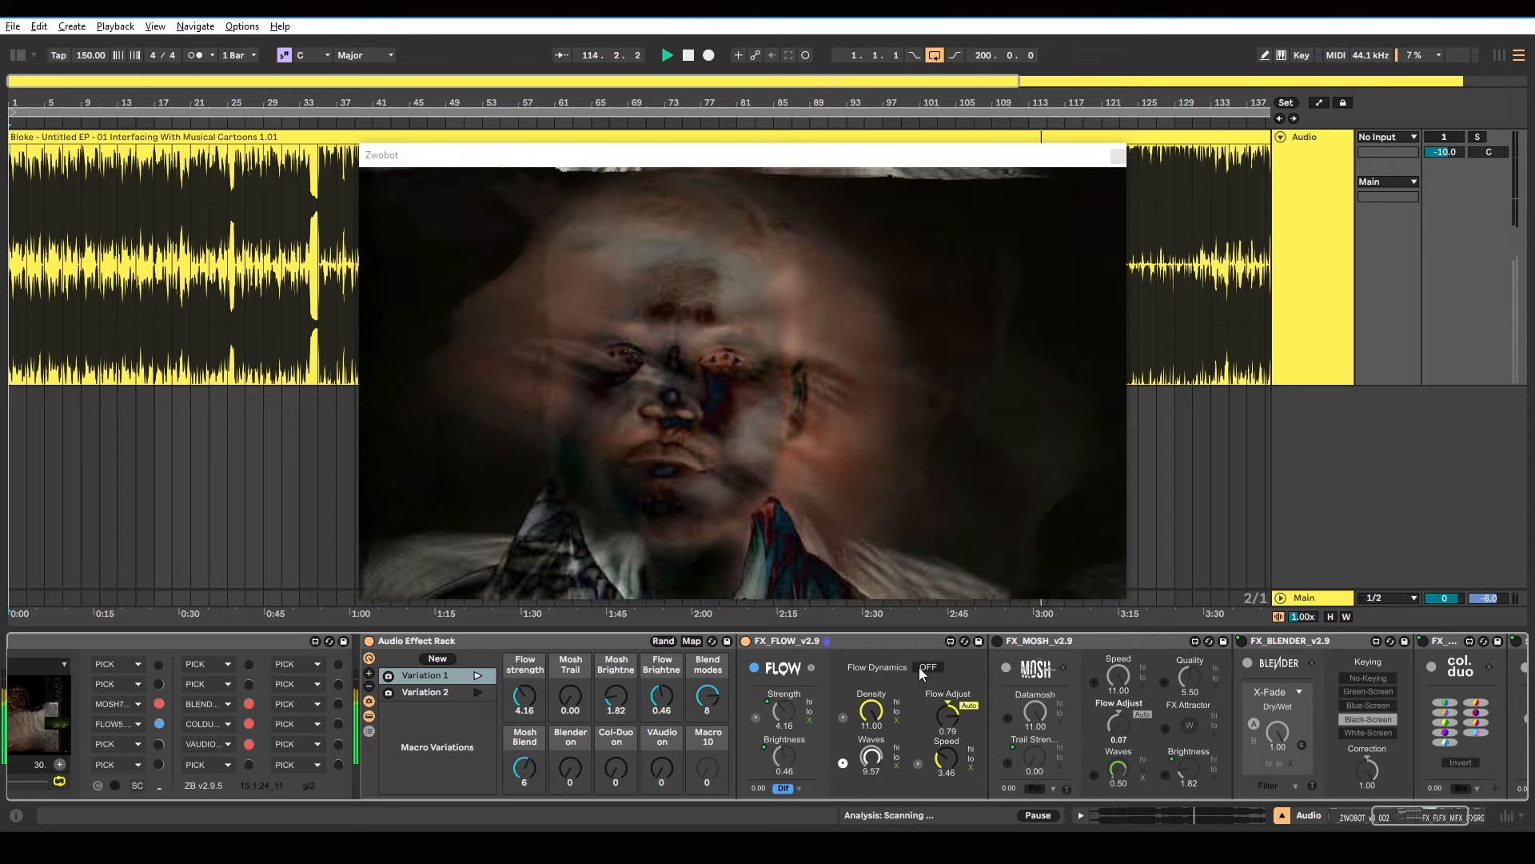
pyautogui.click(928, 667)
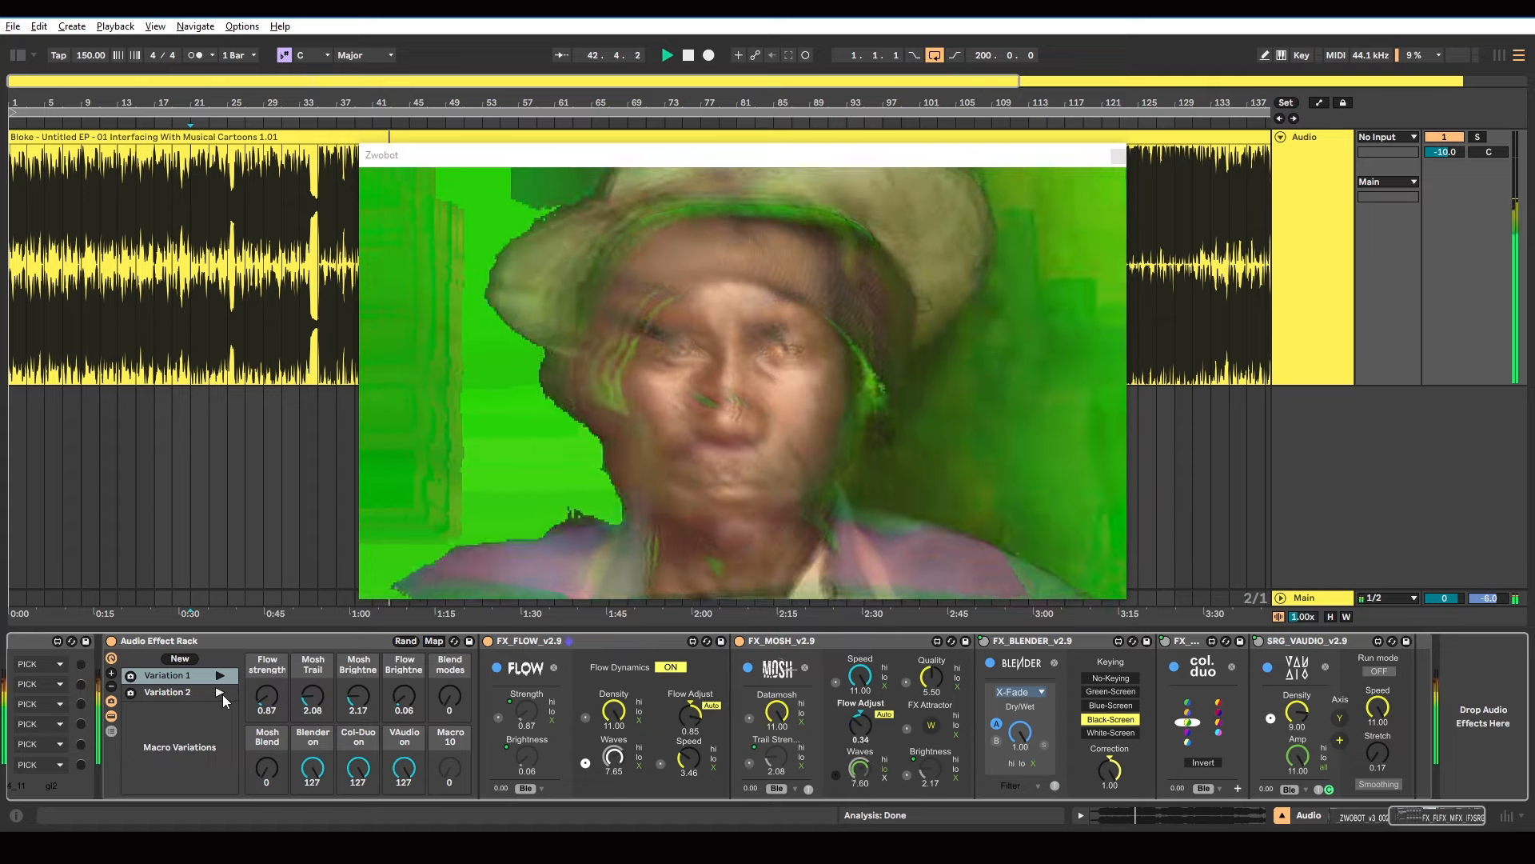
# - Store macro Variation 1 and Variation 2 from the current flow, mosh, blender, Col-Duo and VAudio settings
pyautogui.click(166, 691)
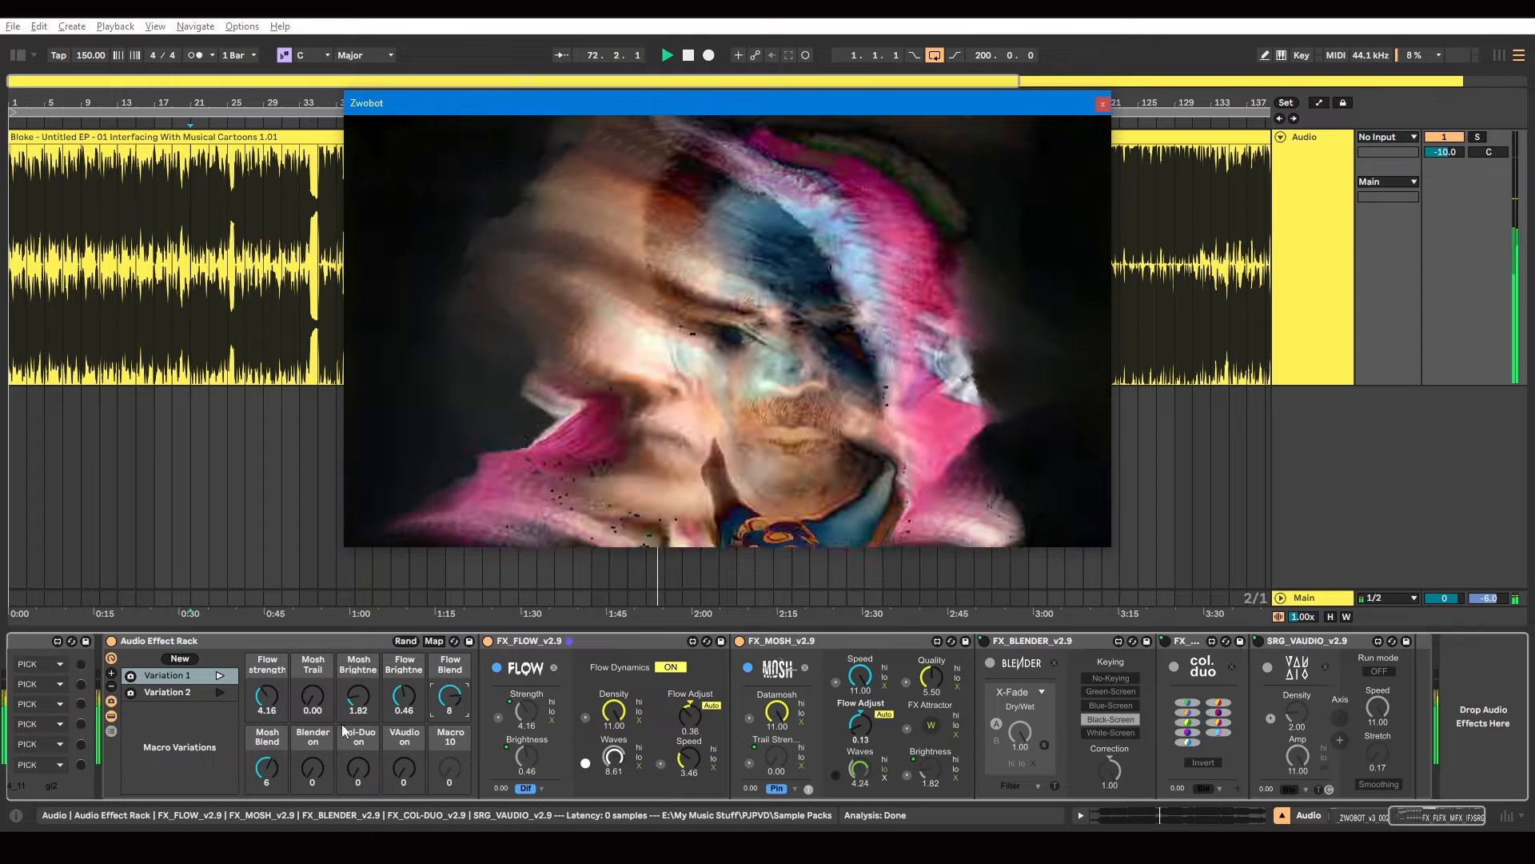
pyautogui.click(167, 693)
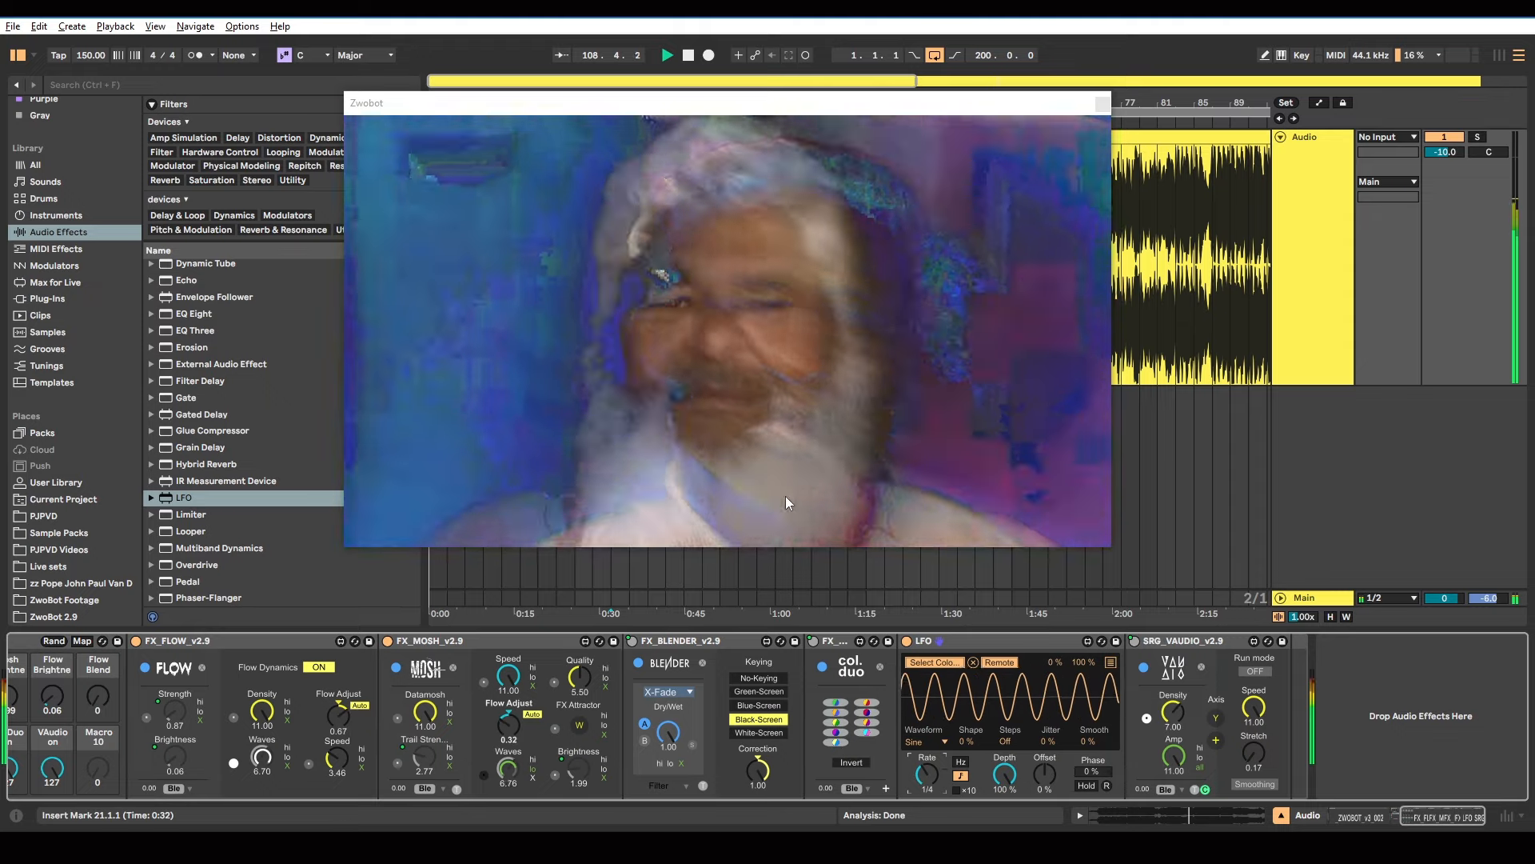
# - Place a sine-wave LFO in the device chain right after COL-DUO
pyautogui.click(925, 741)
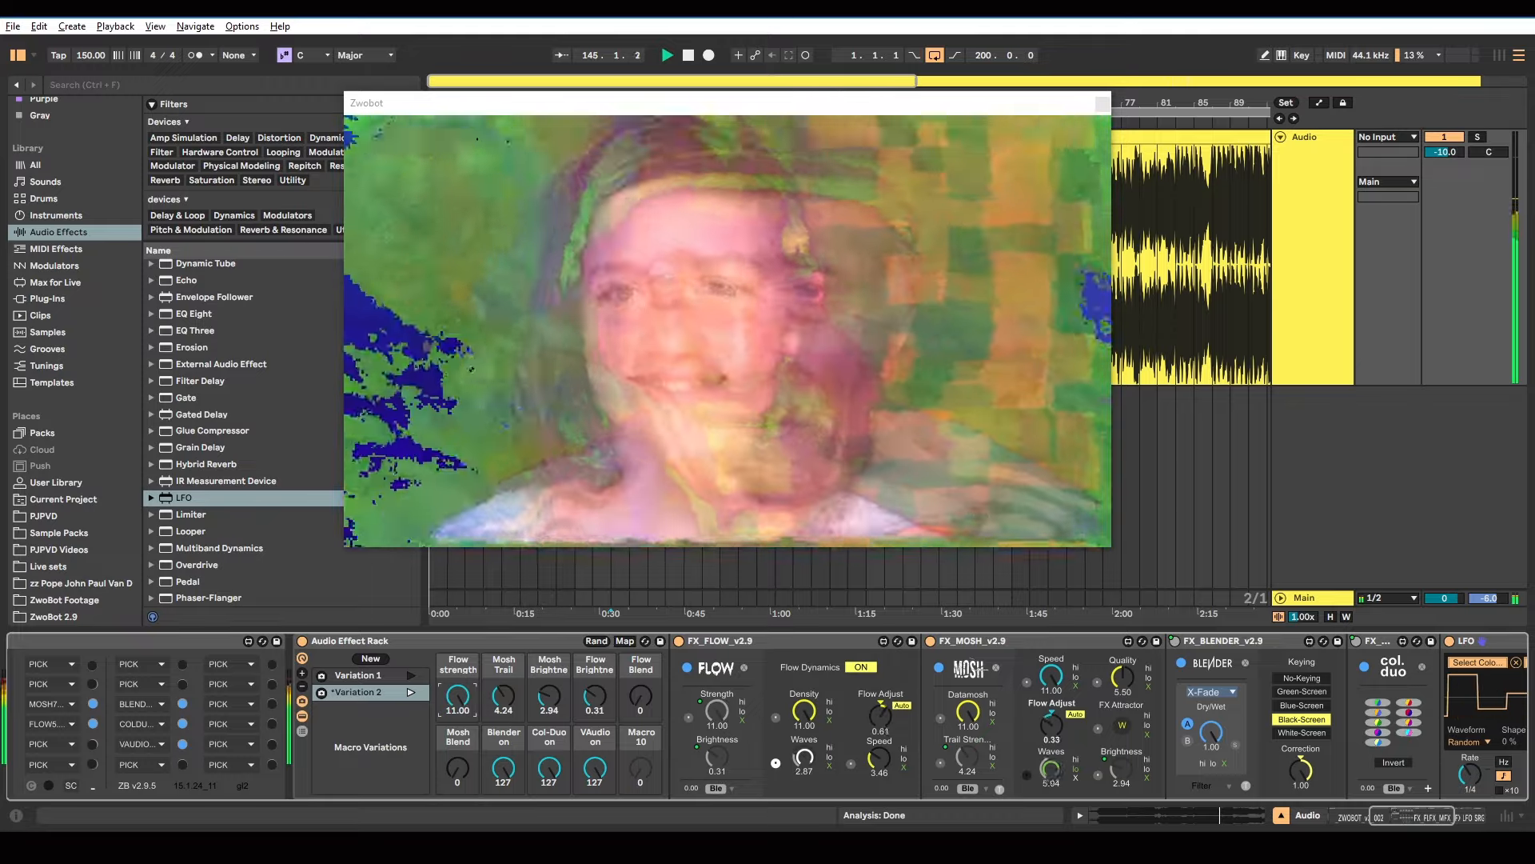
# - Lower the Flow strength macro knob to 0
pyautogui.moveTo(457, 690); pyautogui.dragTo(457, 715)
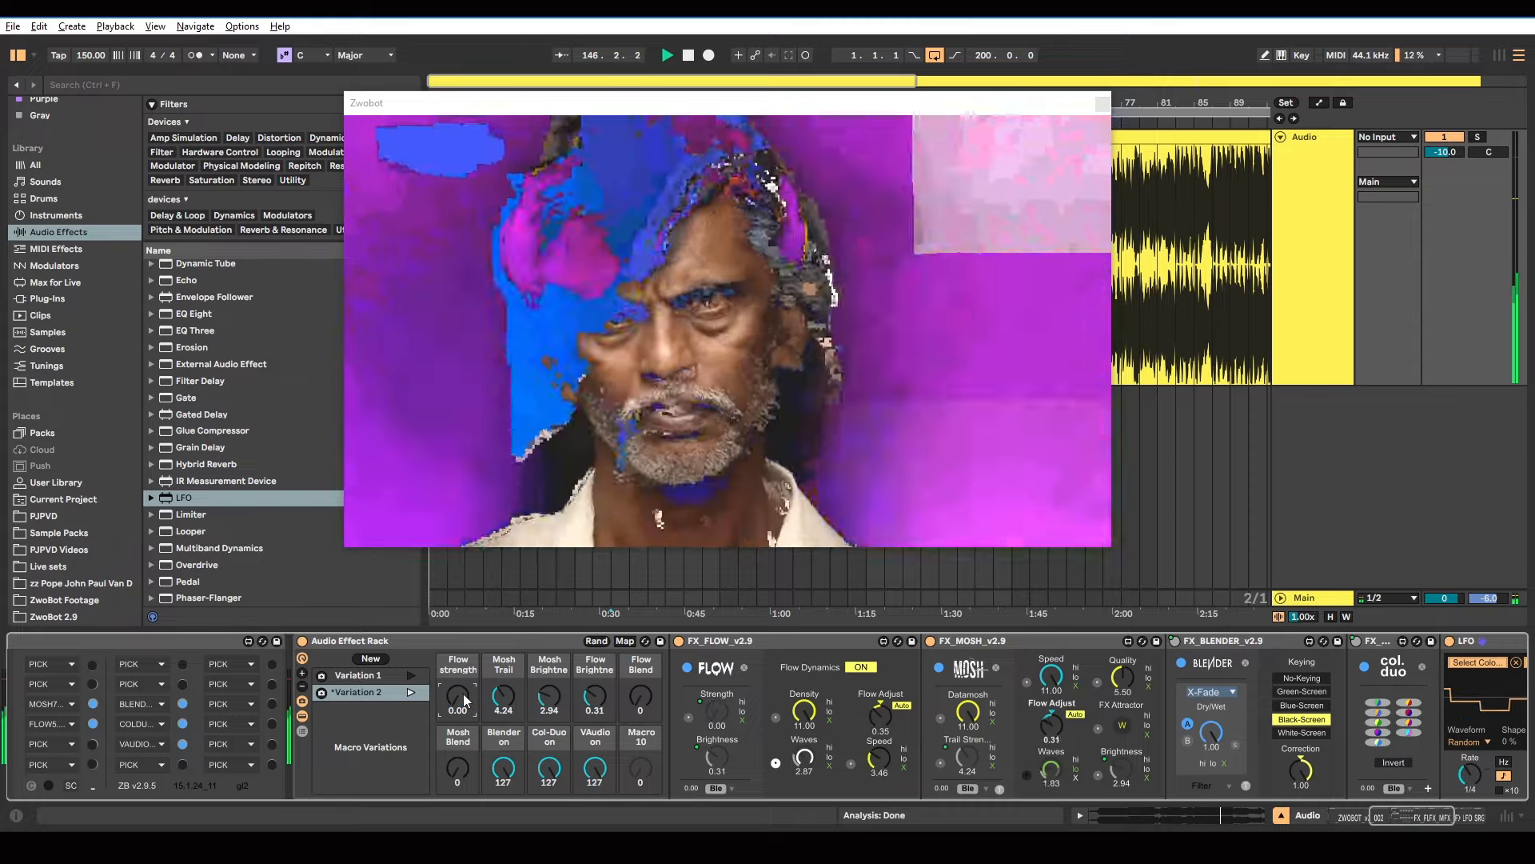